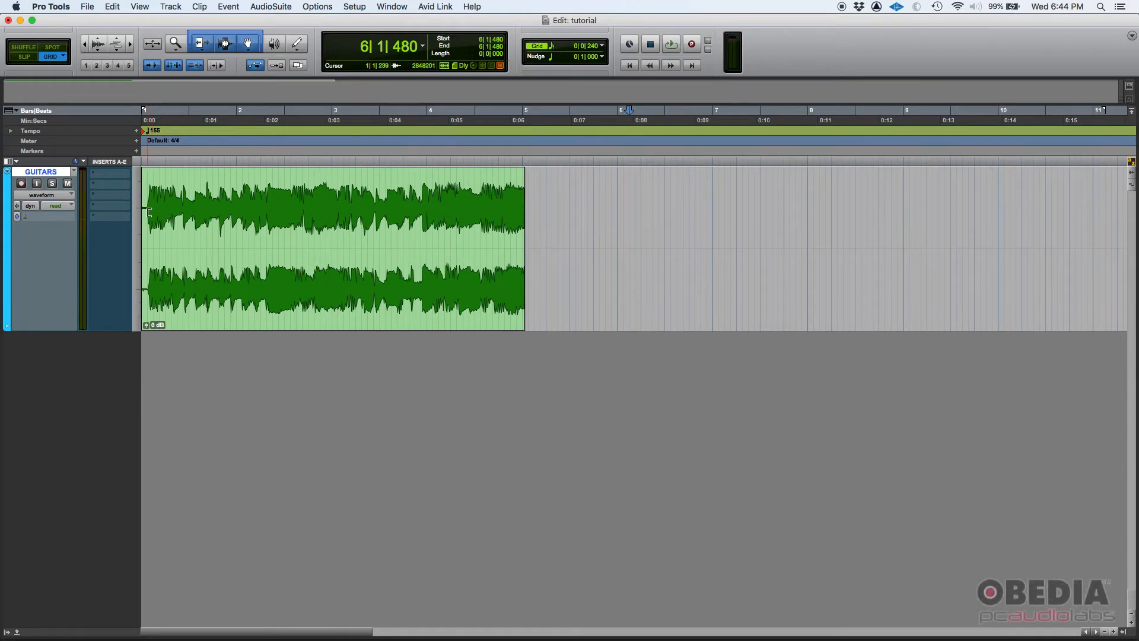
{"action": "mouse_move", "coordinate": [89, 300]}
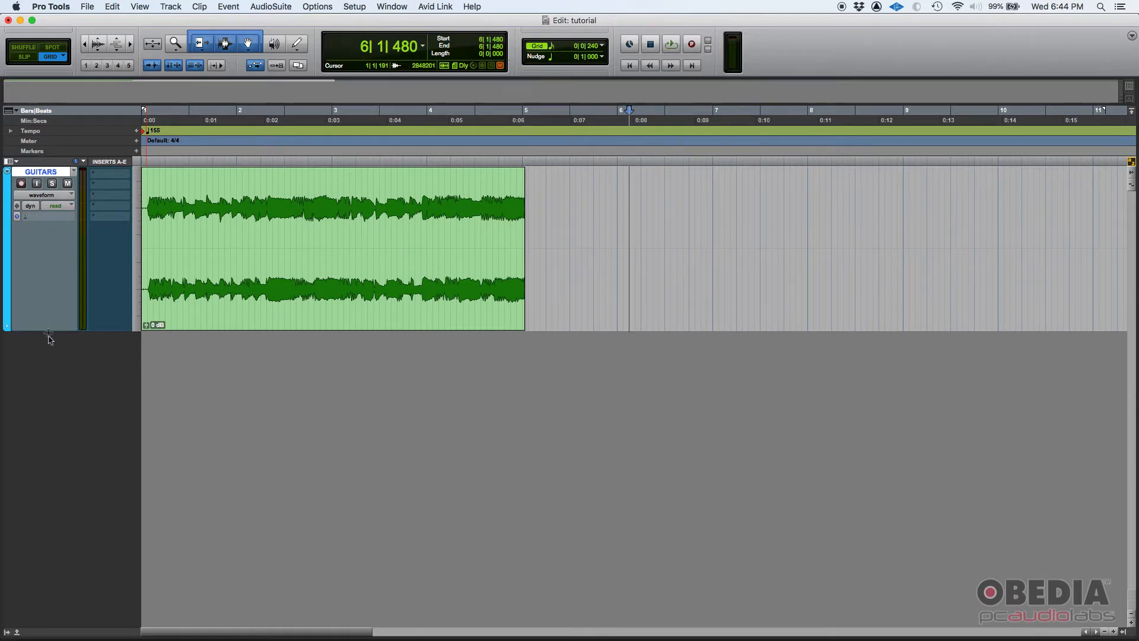
{"action": "mouse_move", "coordinate": [49, 332]}
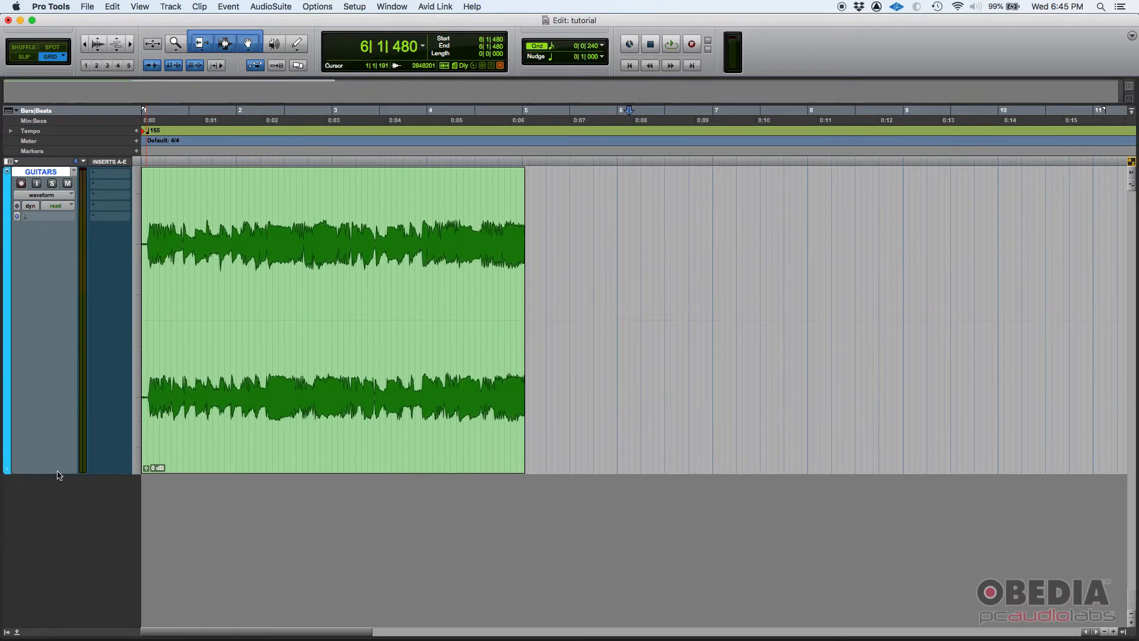
Step: Set the GUITARS track height to the mini preset, reducing its clip to a thin strip
{"action": "left_click", "coordinate": [367, 293]}
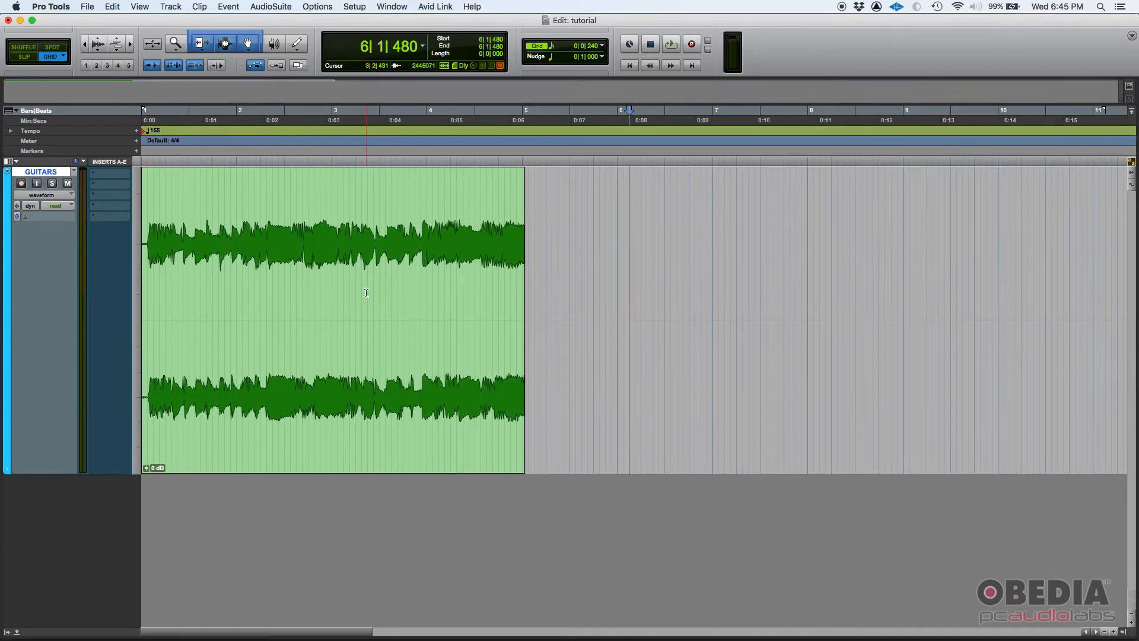
{"action": "left_click", "coordinate": [40, 170]}
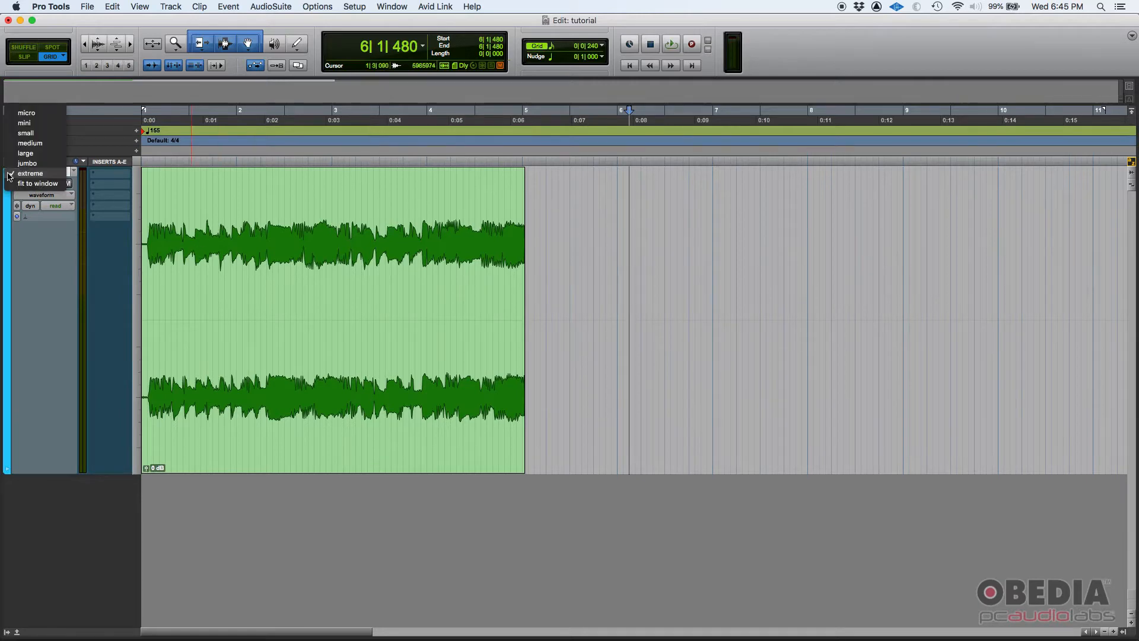
{"action": "left_click", "coordinate": [31, 173]}
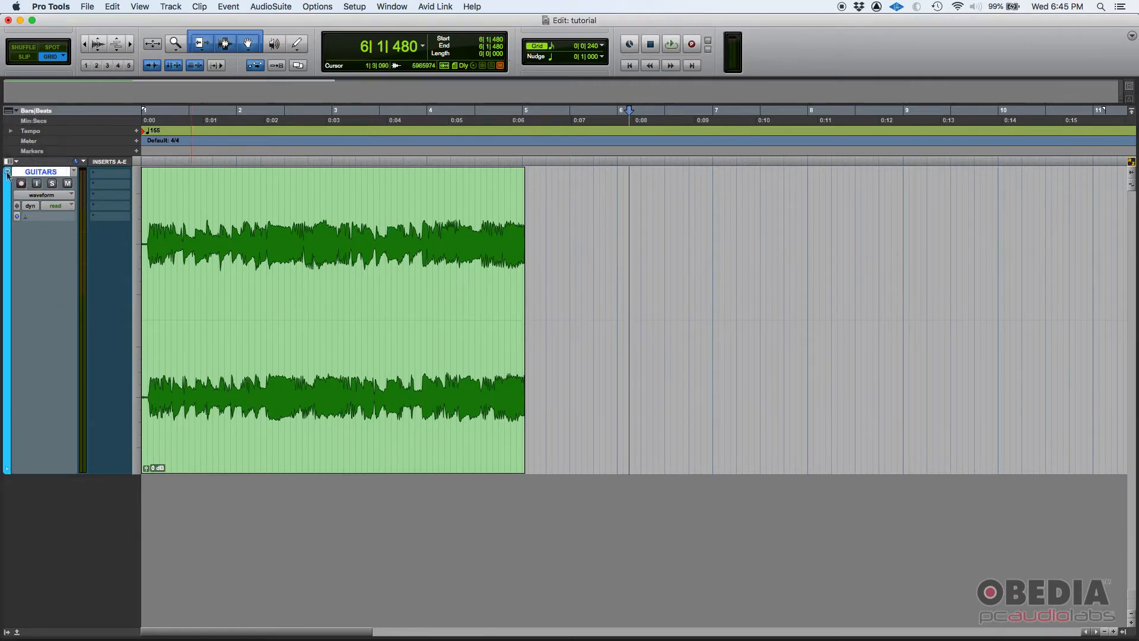
{"action": "left_click", "coordinate": [6, 174]}
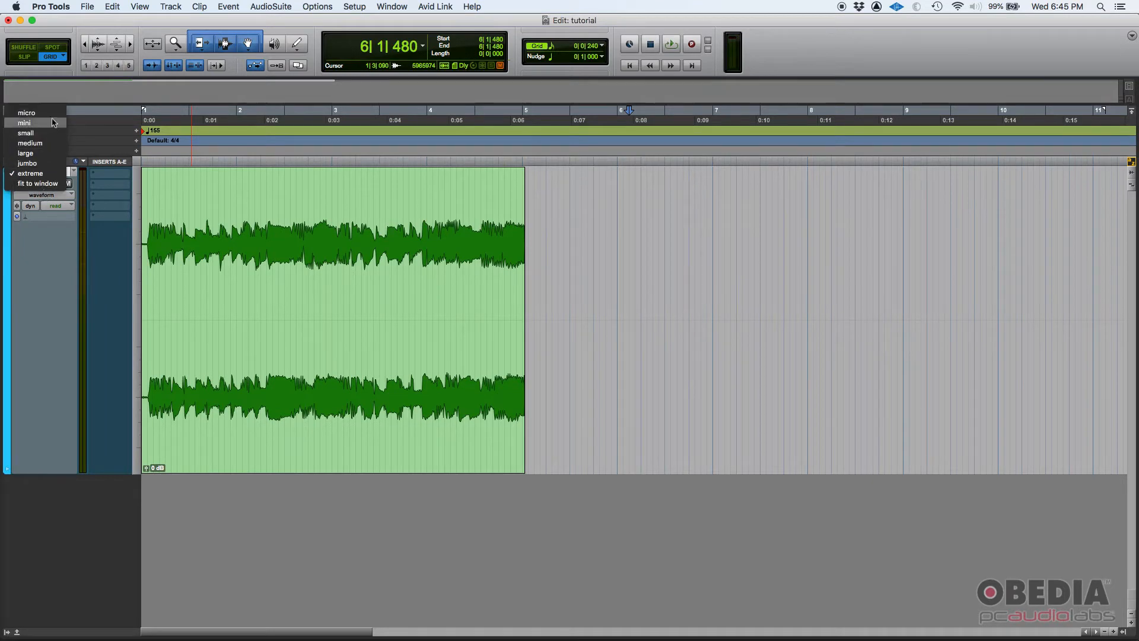
{"action": "left_click", "coordinate": [23, 122]}
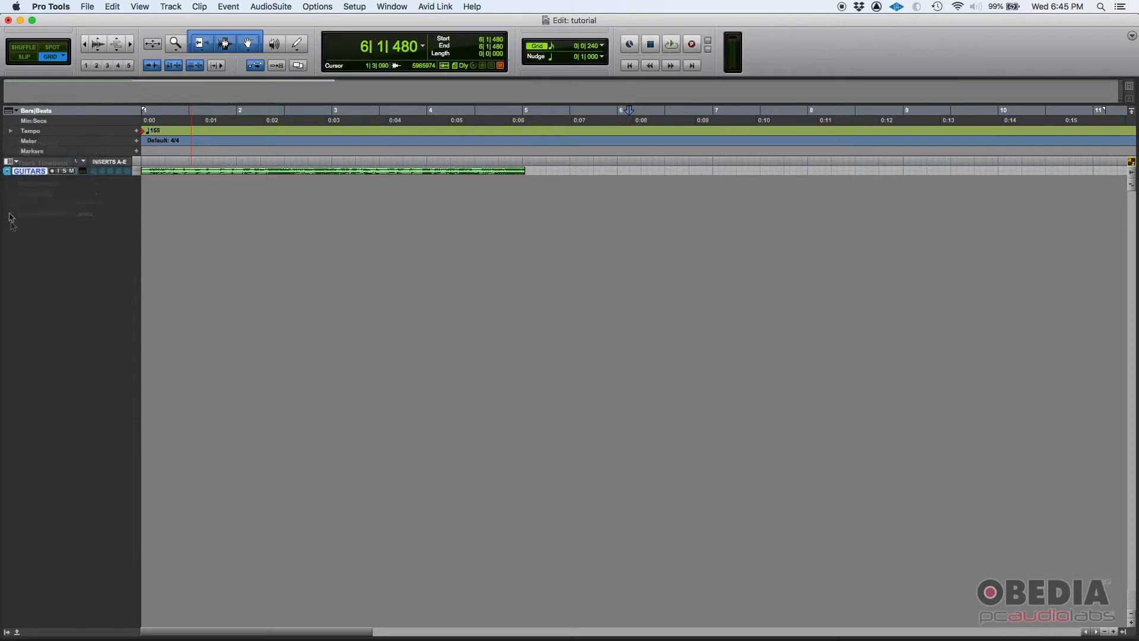
Step: Resize the GUITARS track to fit the window so its waveform fills the edit area
{"action": "right_click", "coordinate": [44, 171]}
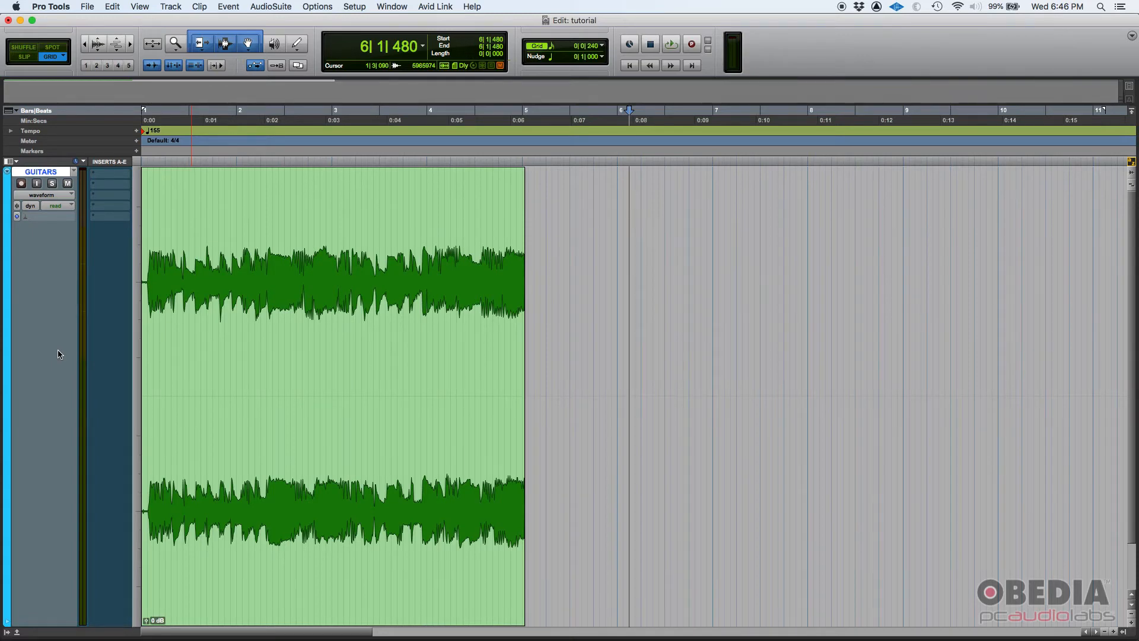
{"action": "mouse_move", "coordinate": [43, 614]}
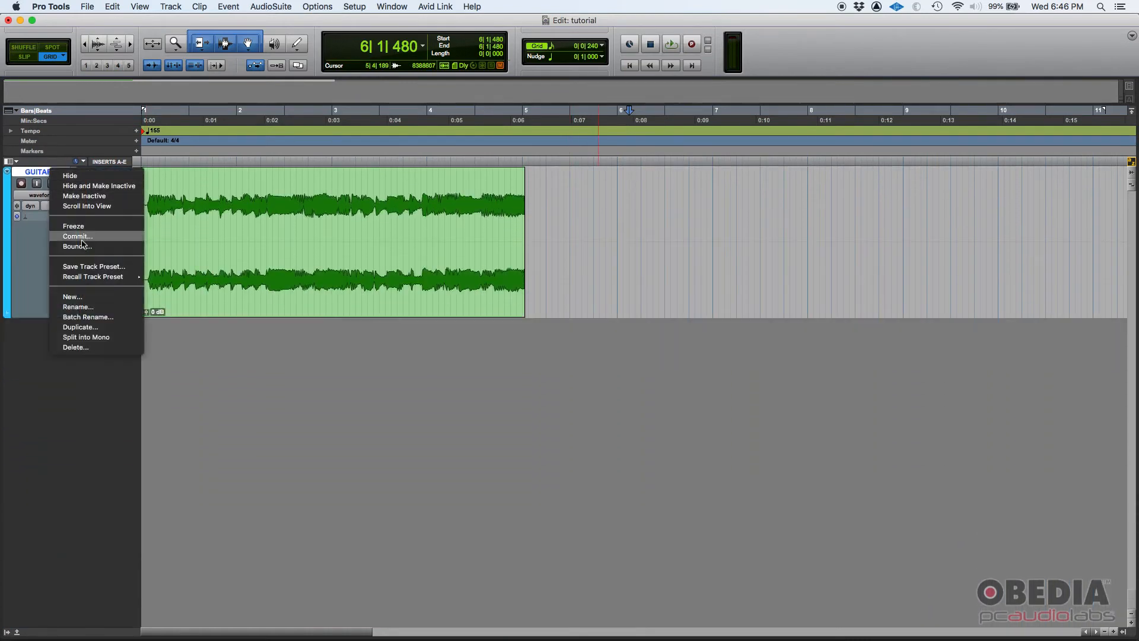
Step: Duplicate GUITARS into two copies and colour the third track red-orange
{"action": "left_click", "coordinate": [80, 327]}
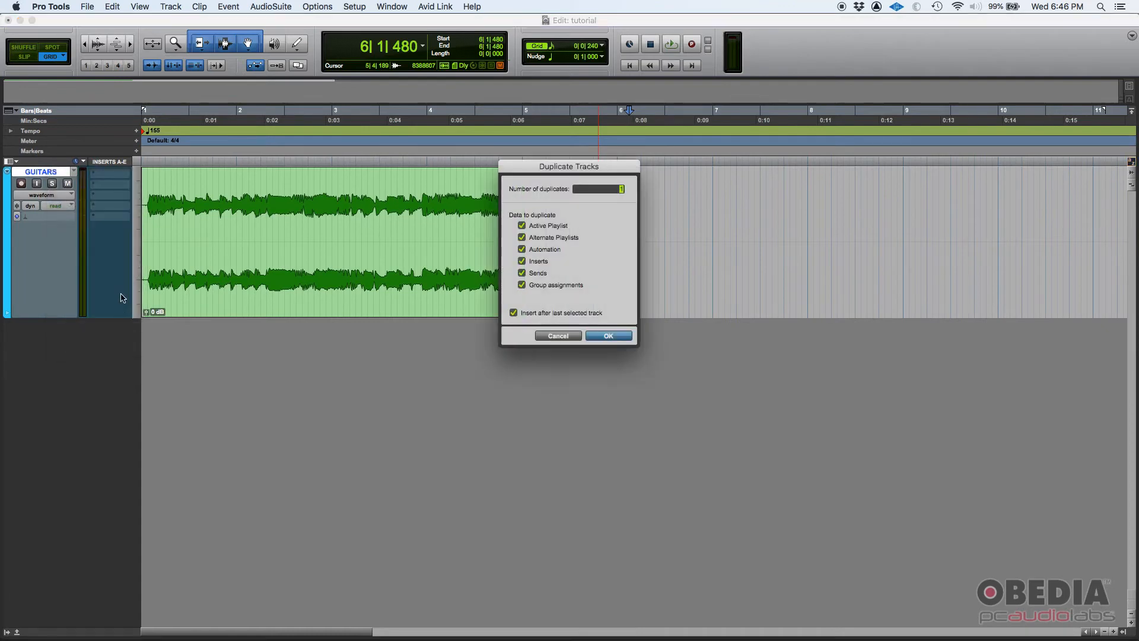
{"action": "left_click", "coordinate": [607, 334]}
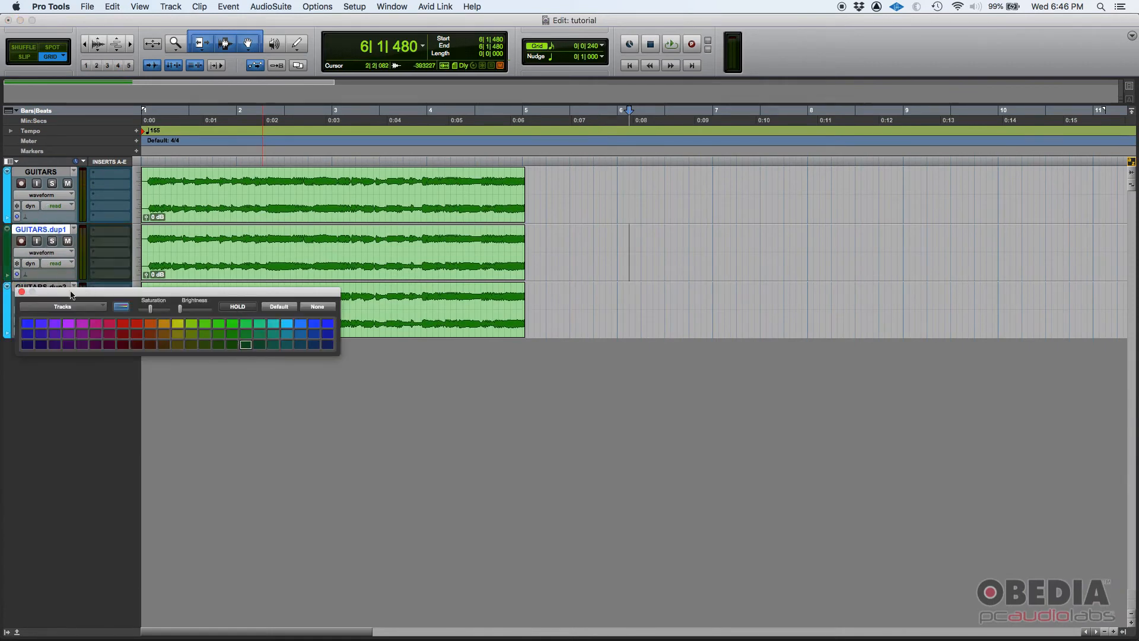
{"action": "left_click", "coordinate": [121, 322]}
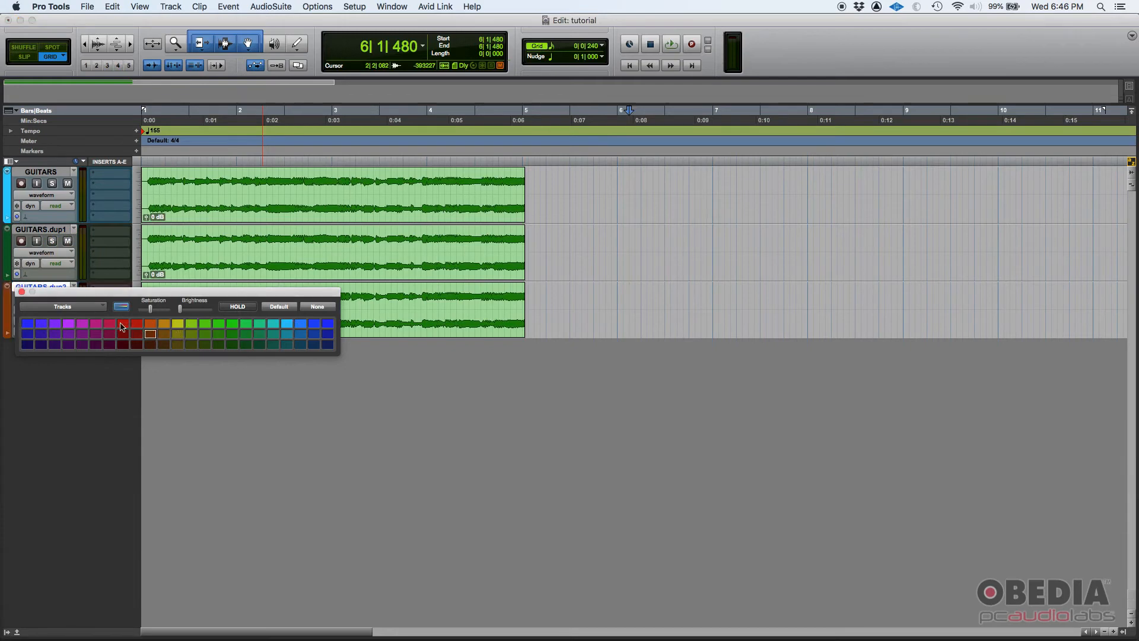